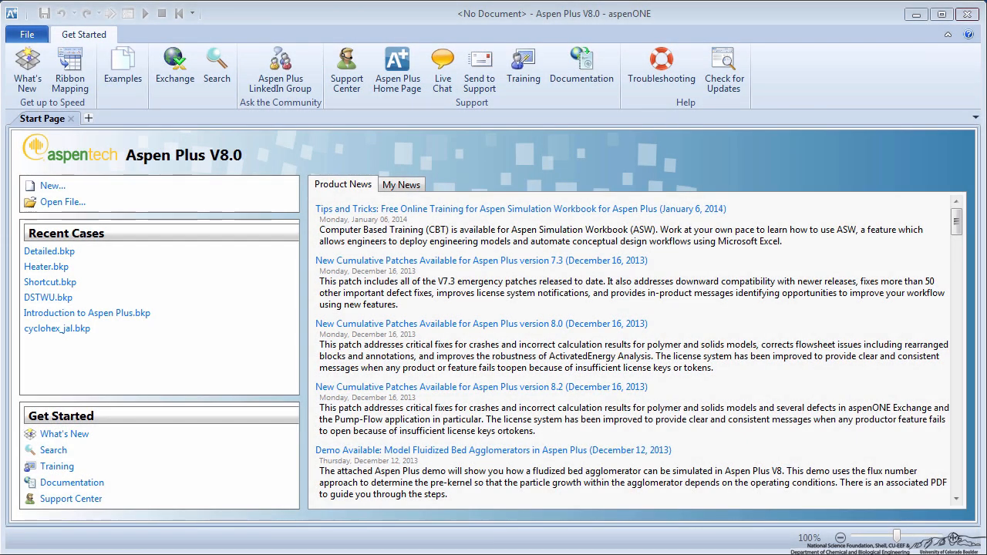
- Create a blank simulation with WATER as the component and STEAM-TA as the base property method
{"action": "left_click", "coordinate": [53, 185]}
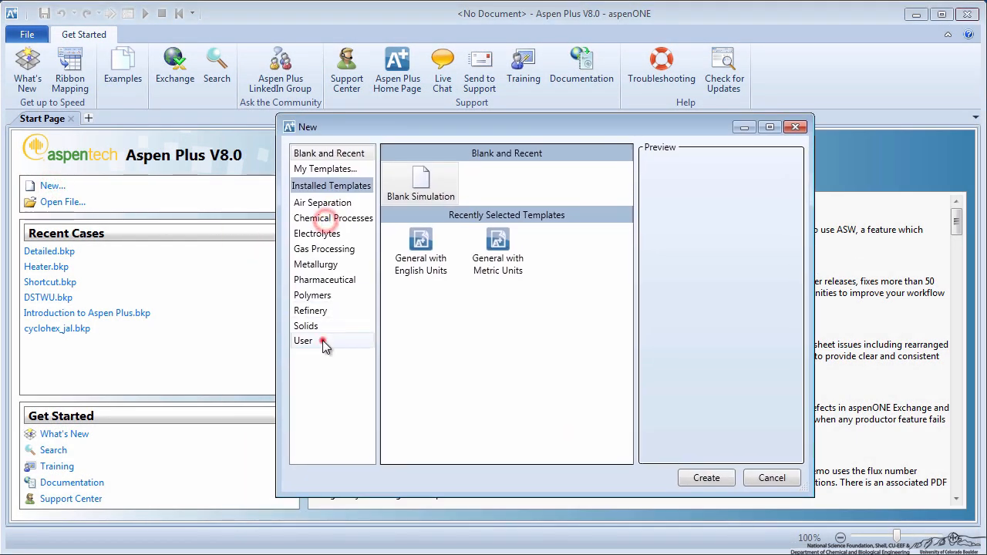
{"action": "left_click", "coordinate": [705, 479]}
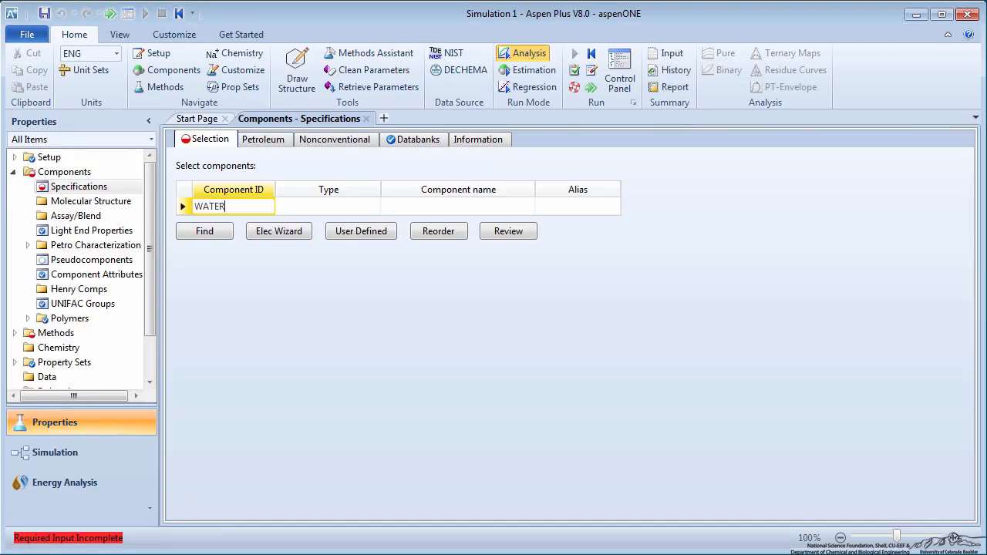
{"action": "left_click", "coordinate": [77, 347]}
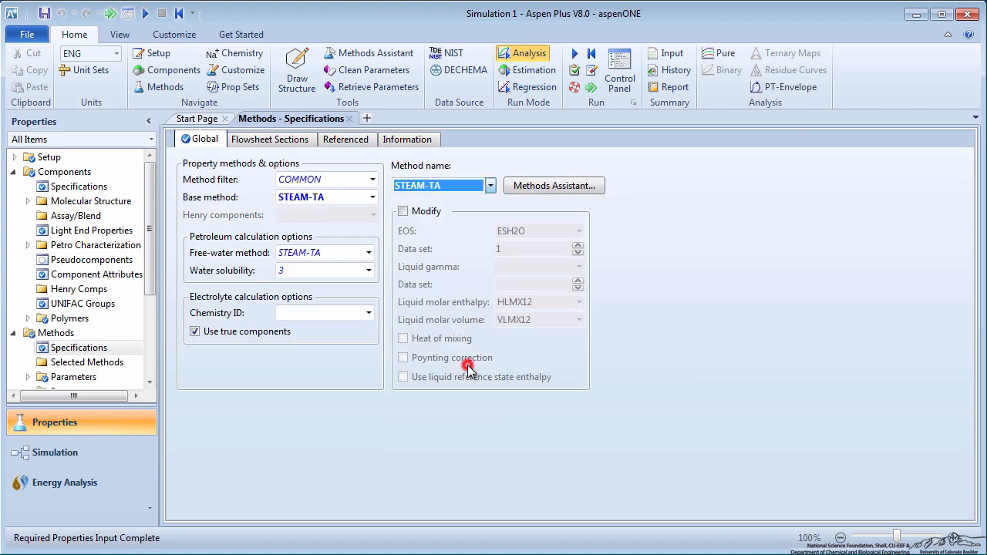
- Run the property analysis and proceed to the simulation environment
{"action": "left_click", "coordinate": [621, 70]}
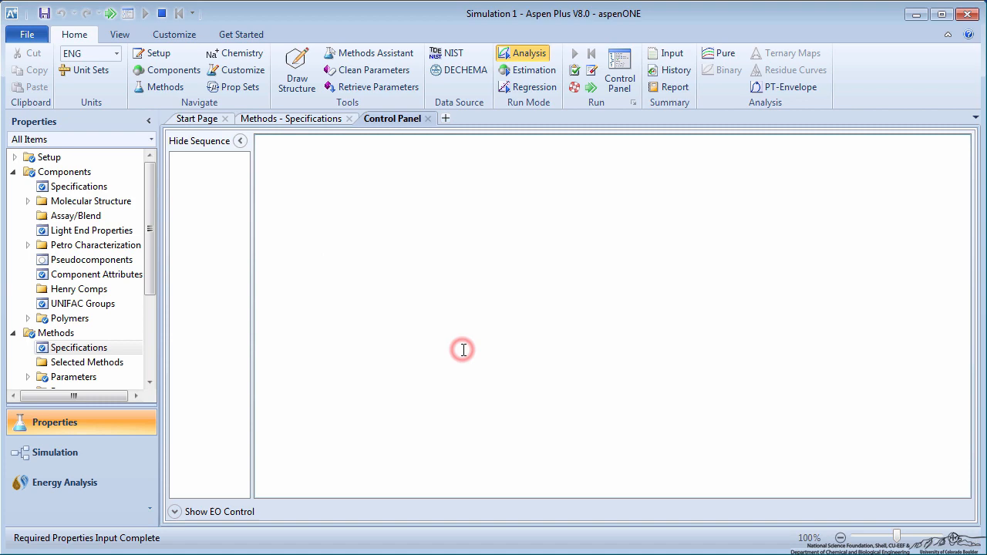
{"action": "left_click", "coordinate": [145, 12]}
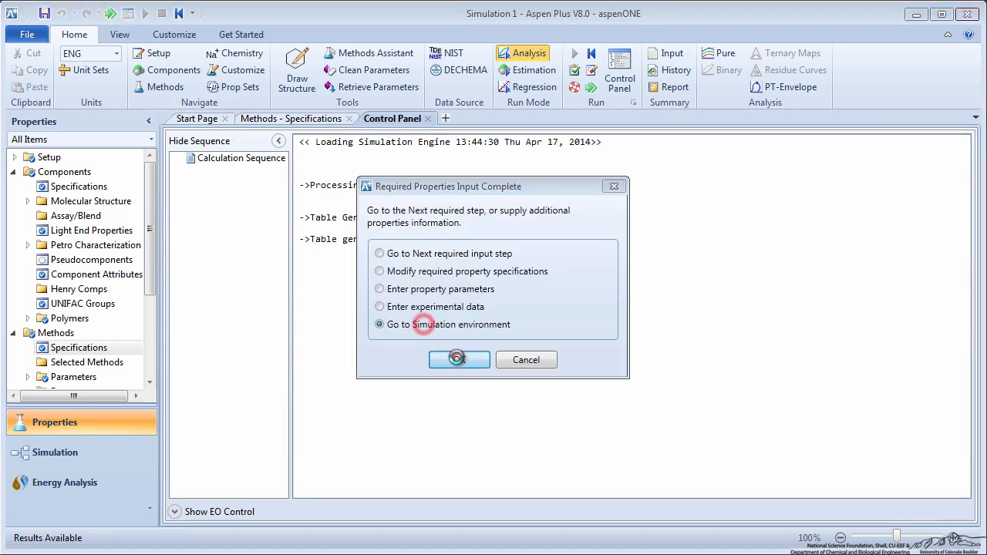
{"action": "left_click", "coordinate": [460, 359]}
{"action": "type", "text": "1"}
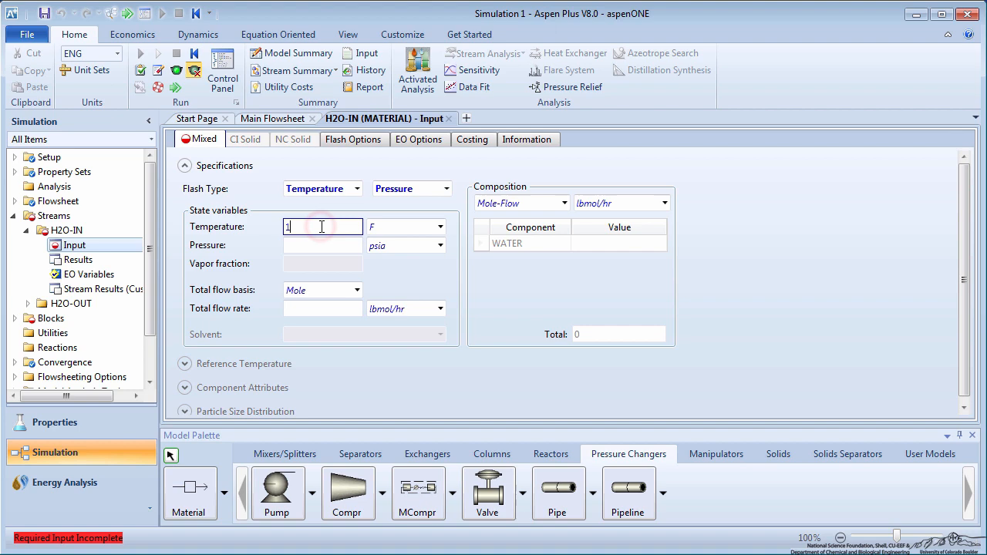
- Enter the H2O-IN feed stream temperature, pressure and flow, then reach the PUMP Setup form
{"action": "left_click", "coordinate": [441, 245]}
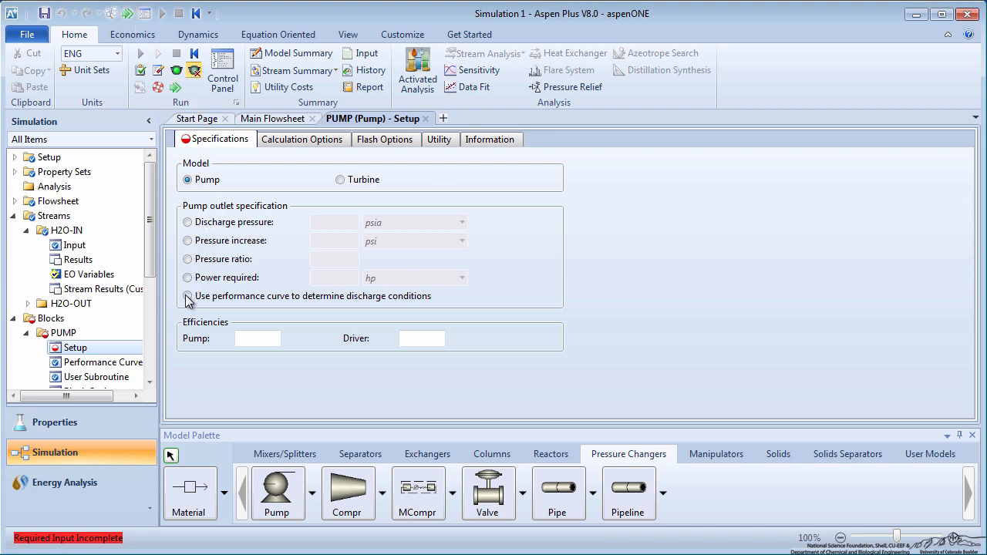
- Set the pump to use a performance curve for discharge conditions, entering 0.6, and reach Curve Setup
{"action": "left_click", "coordinate": [188, 296]}
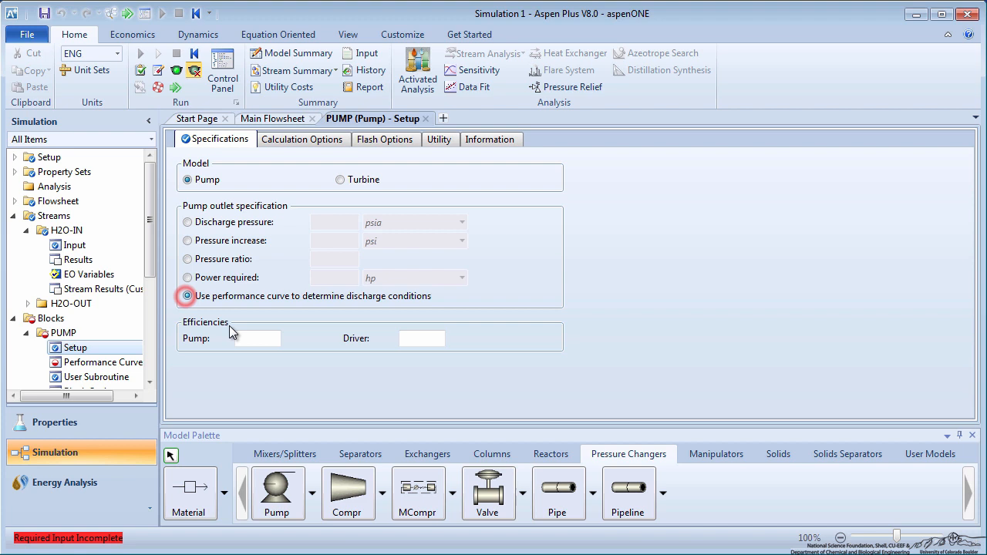
{"action": "type", "text": "0.6"}
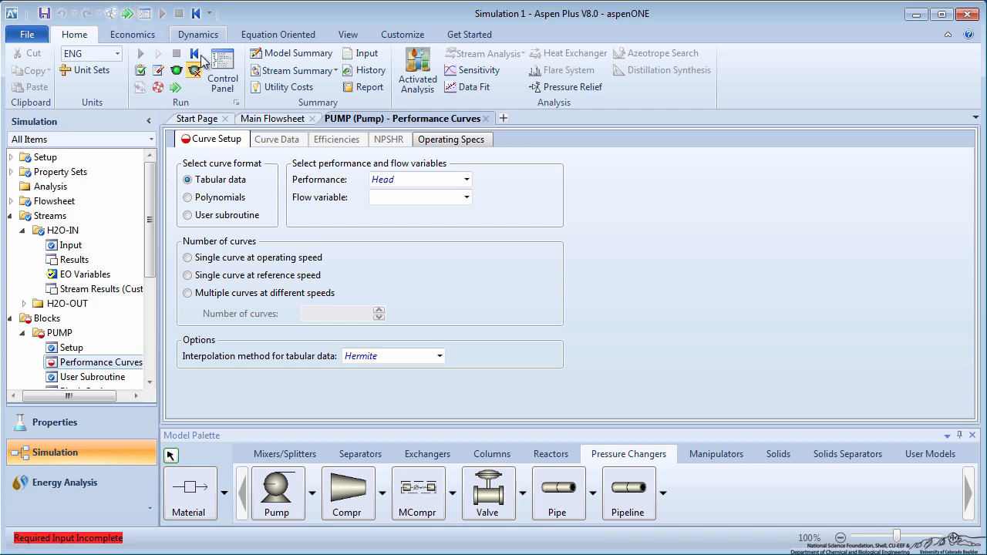
- Define the curve as tabular head versus Vol-Flow with a single curve at operating speed
{"action": "left_click", "coordinate": [464, 198]}
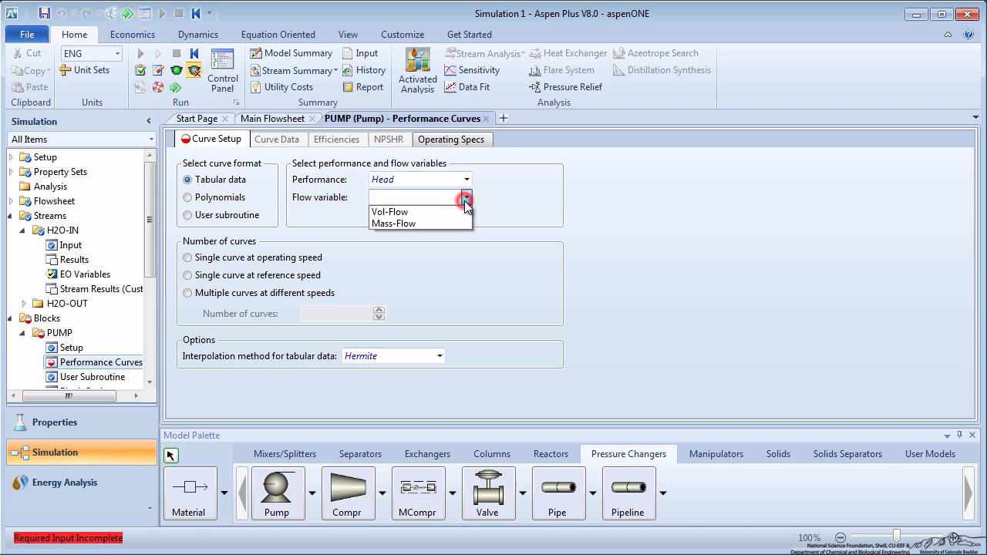
{"action": "left_click", "coordinate": [389, 213]}
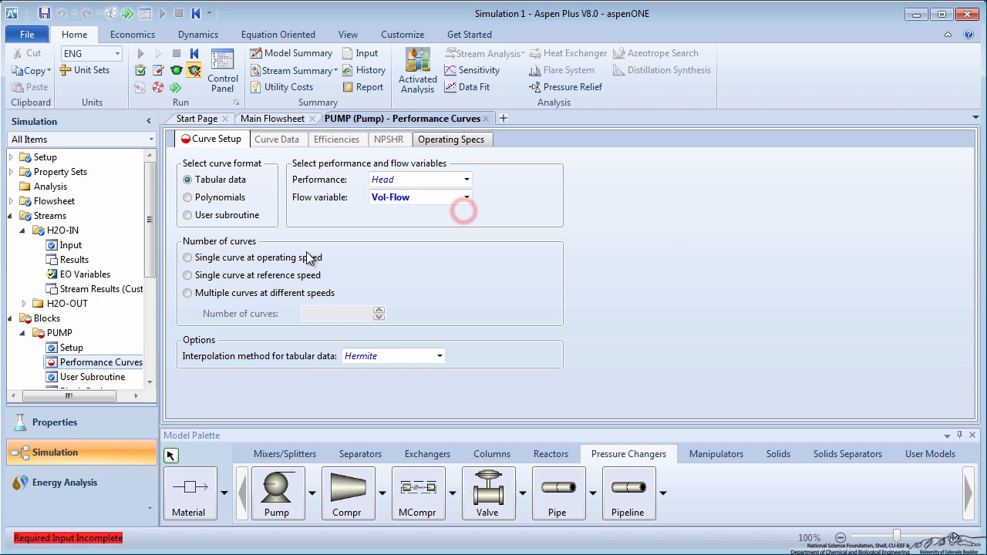
{"action": "left_click", "coordinate": [188, 256]}
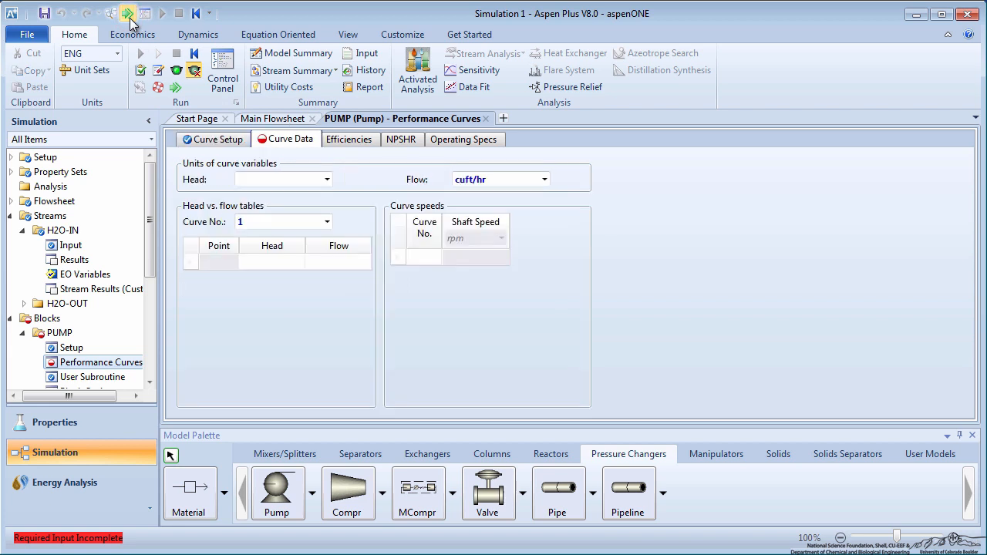
- Enter the head-versus-flow points in meters and cum/hr (head 40, flow 300, 5) and run the simulation
{"action": "left_click", "coordinate": [328, 179]}
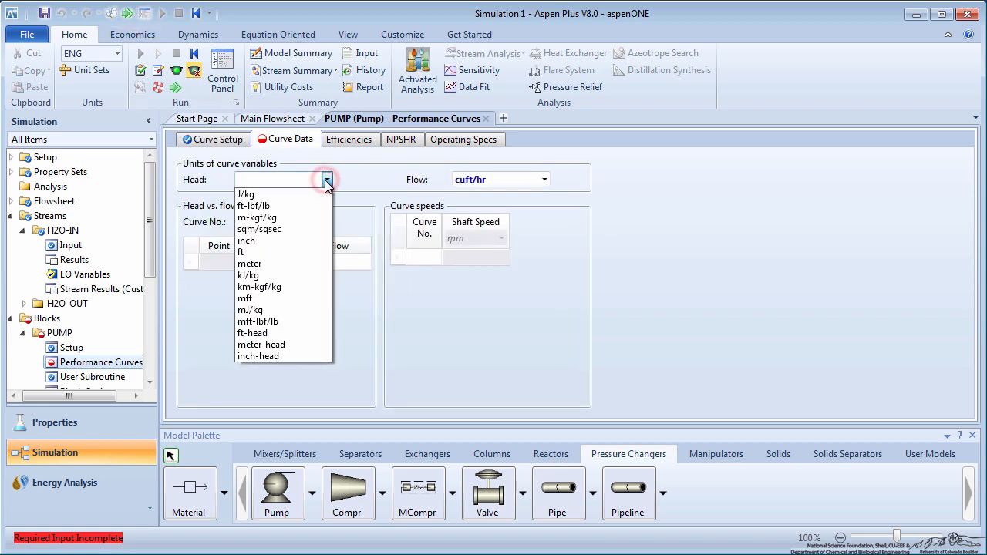
{"action": "left_click", "coordinate": [249, 262]}
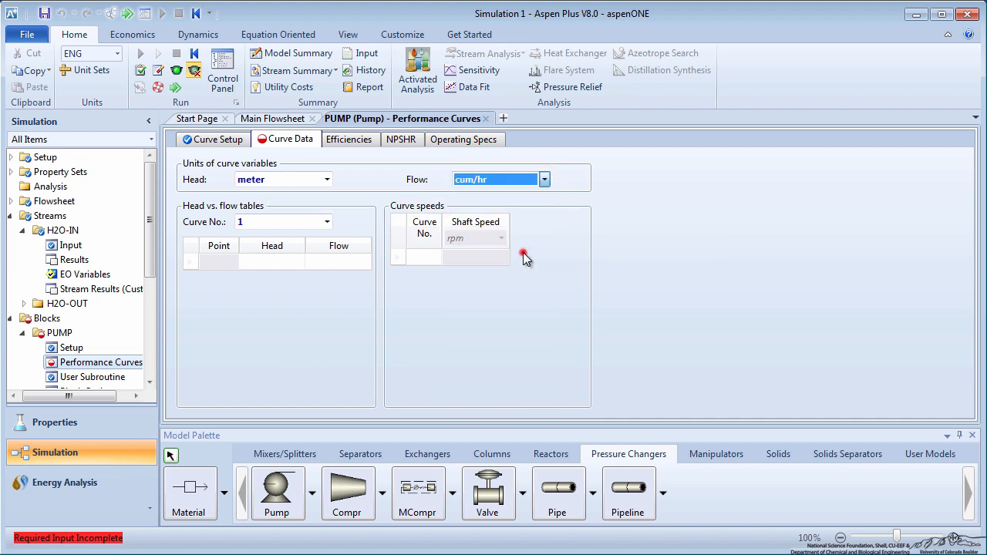
{"action": "type", "text": "40"}
{"action": "type", "text": "250"}
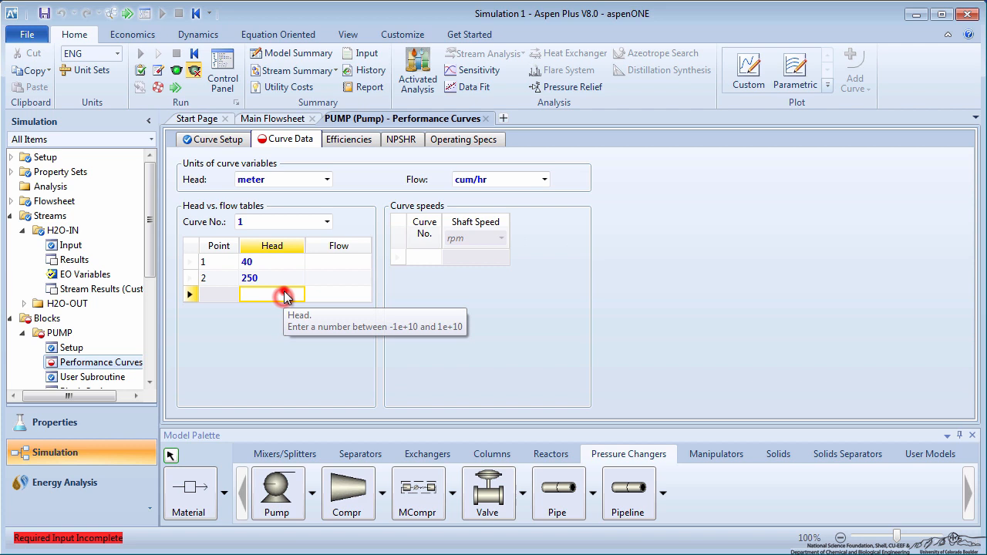
{"action": "type", "text": "300"}
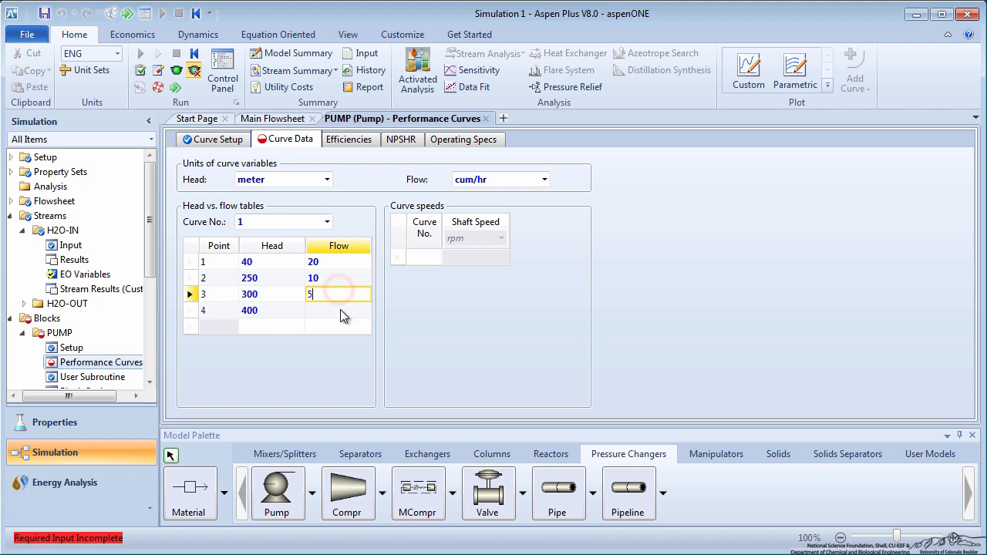
{"action": "type", "text": "5"}
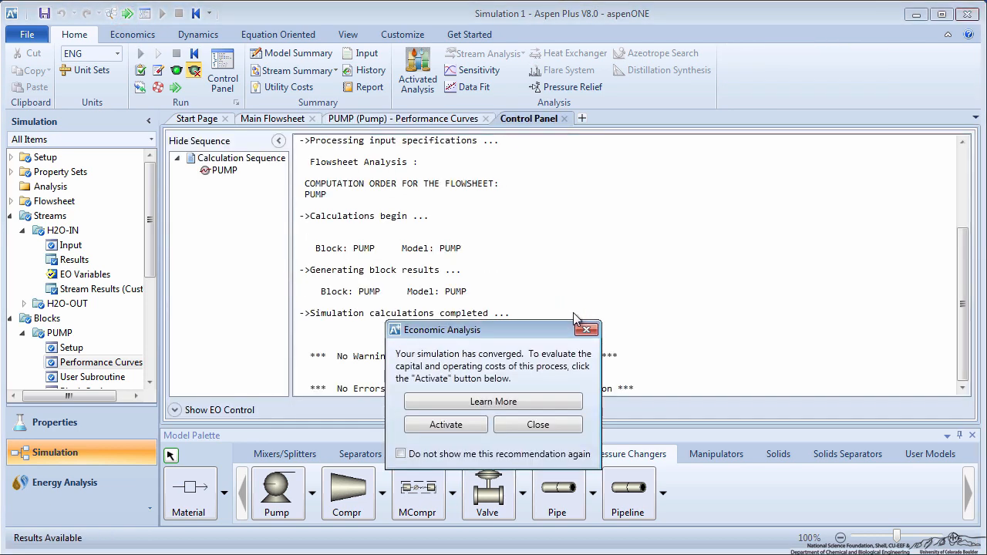
- Dismiss the Economic Analysis prompt, view the blank PUMP results, and return to the curve data
{"action": "left_click", "coordinate": [537, 424]}
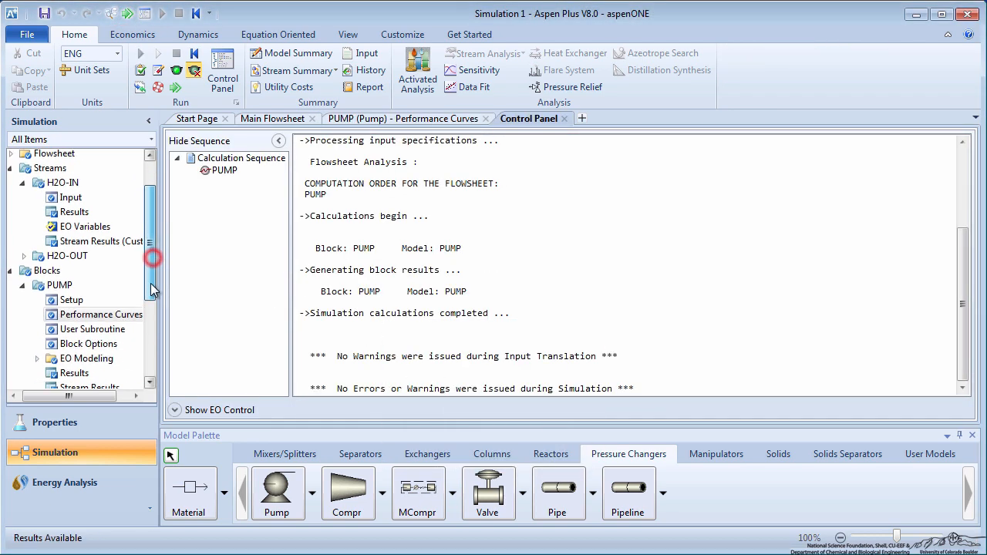
{"action": "left_click", "coordinate": [74, 303]}
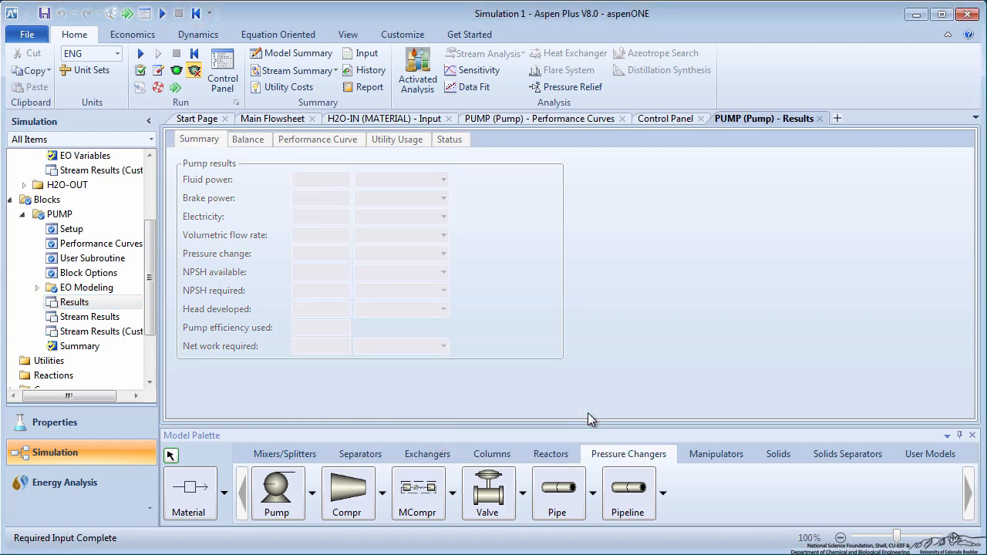
{"action": "left_click", "coordinate": [71, 229]}
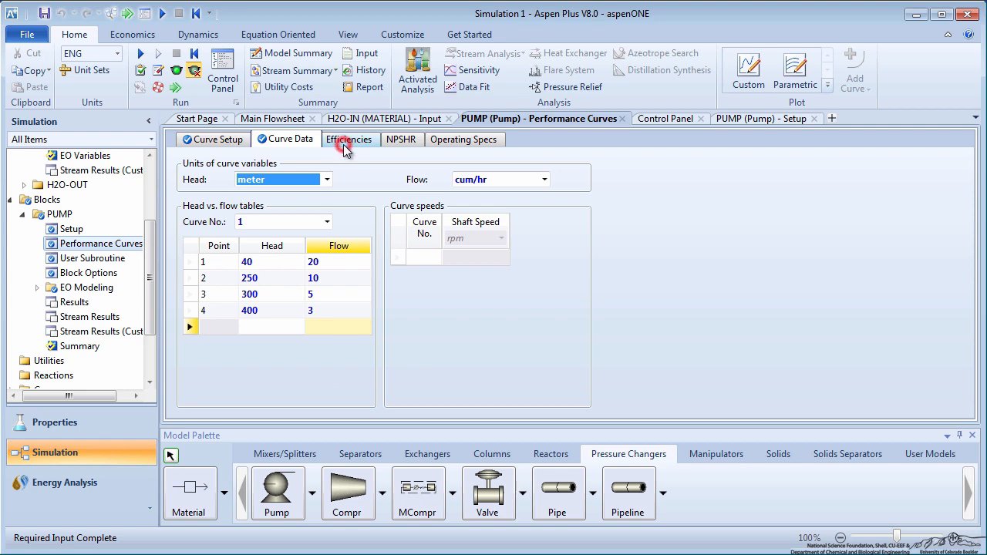
- Enter the efficiency-versus-flow table starting at 0.61 and rerun to get 14.68 hp brake power
{"action": "left_click", "coordinate": [350, 139]}
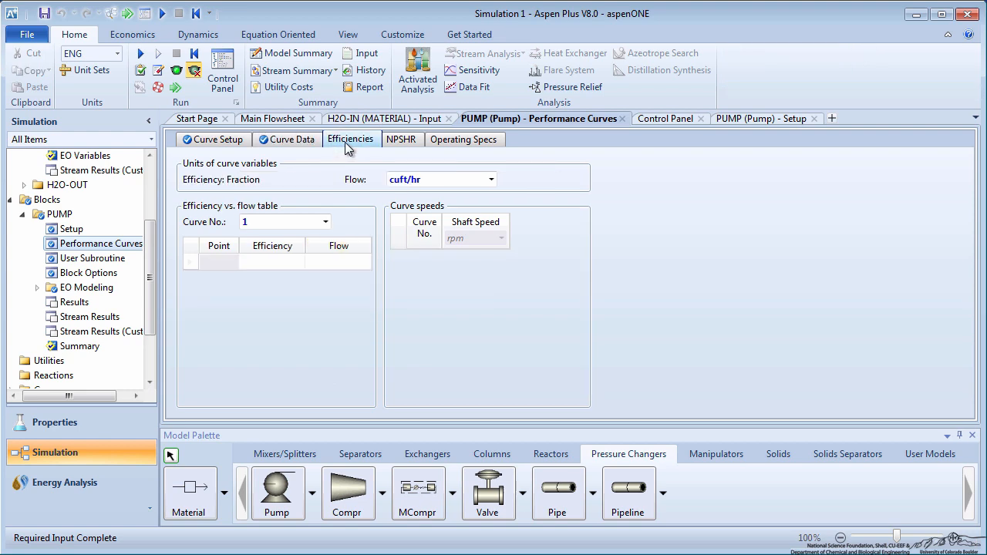
{"action": "mouse_move", "coordinate": [460, 256]}
{"action": "type", "text": "0.62"}
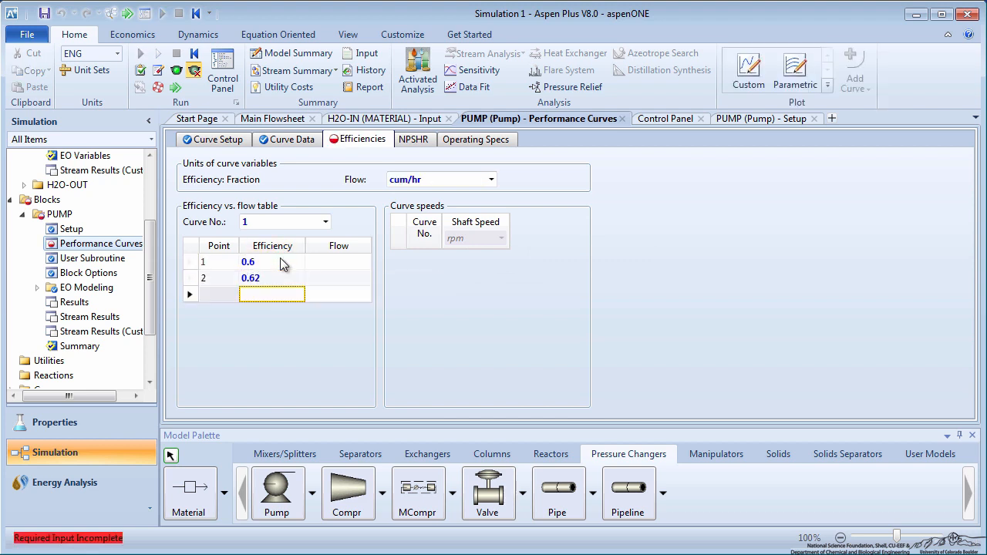
{"action": "type", "text": "0.61"}
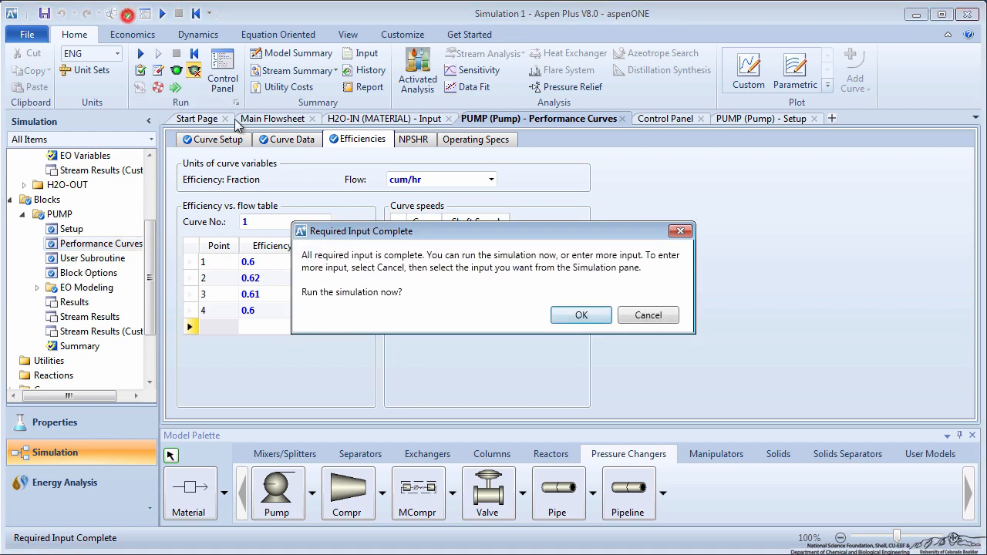
{"action": "left_click", "coordinate": [580, 314]}
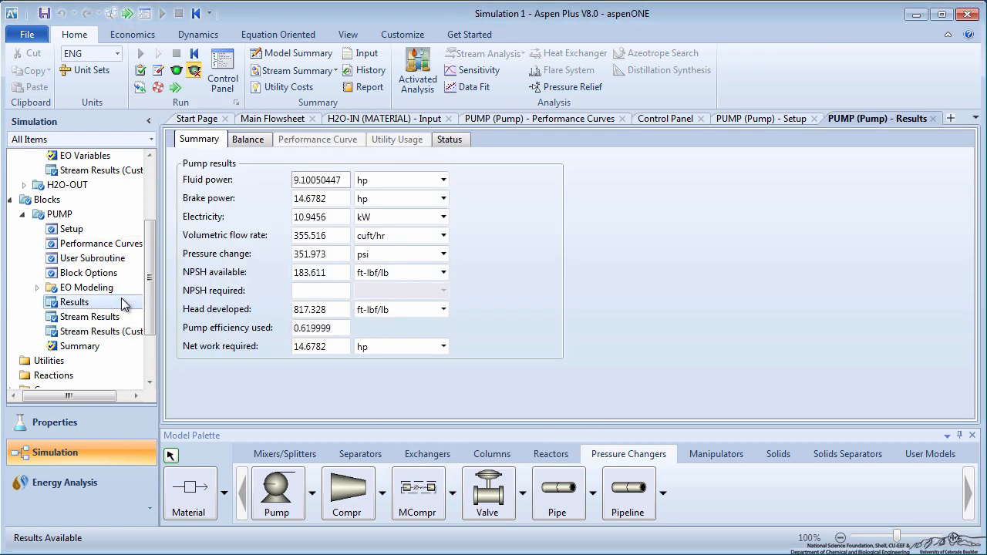